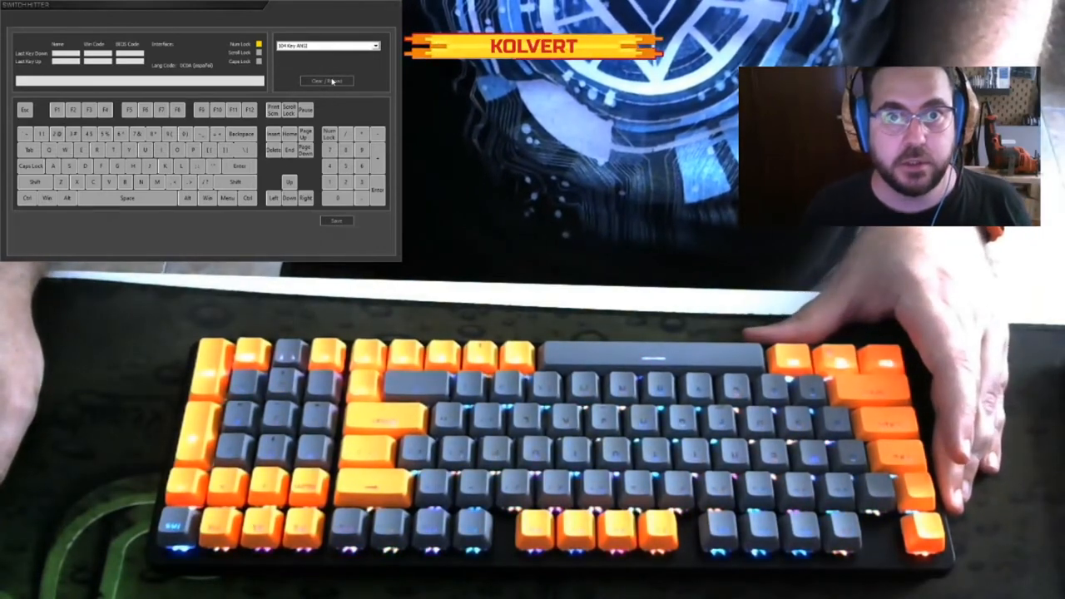
Step: Reset the key-press log and layout via Clear (Reload), glance at Options, and return to the Switch Hit test view
left_click(326, 80)
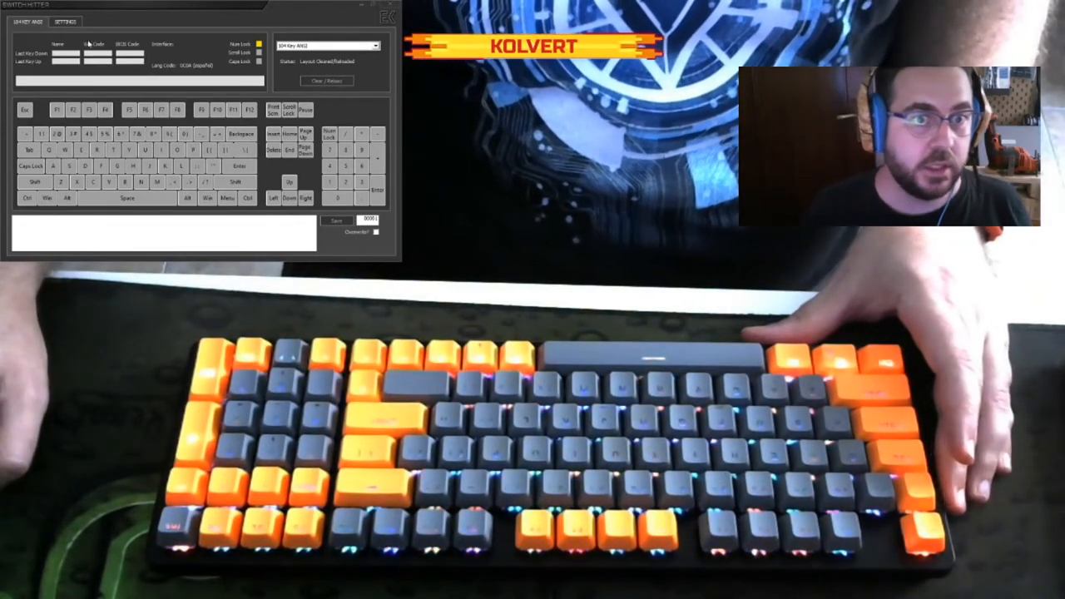
left_click(66, 20)
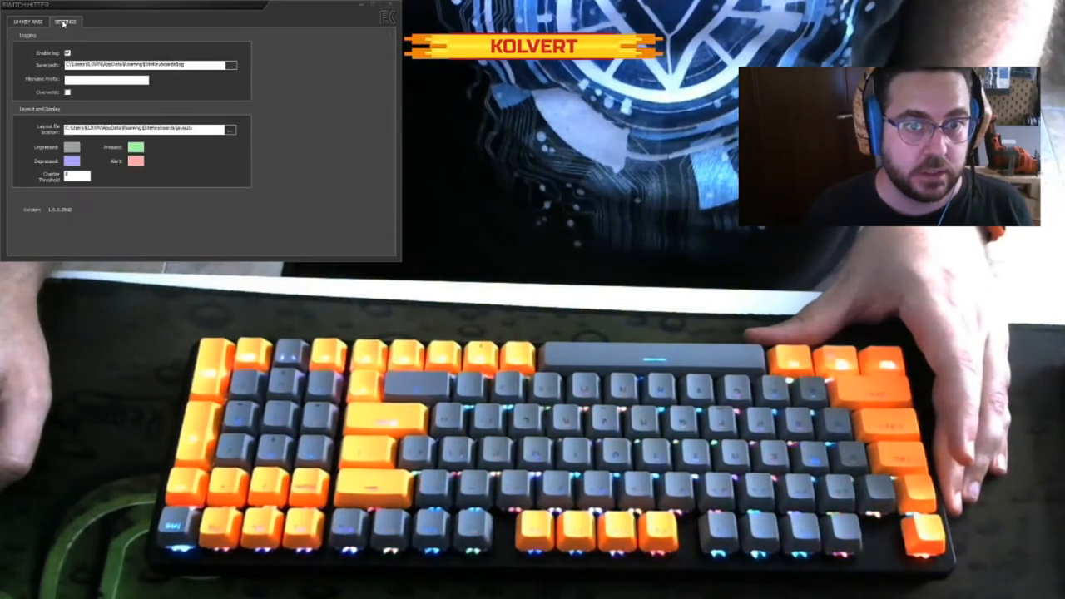
left_click(26, 22)
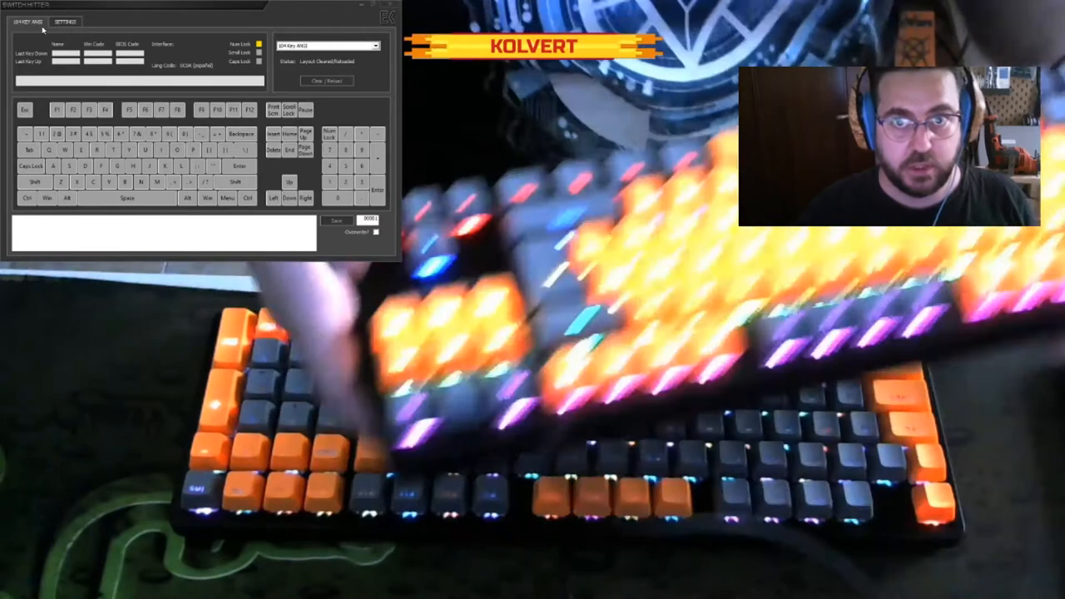
key("k")
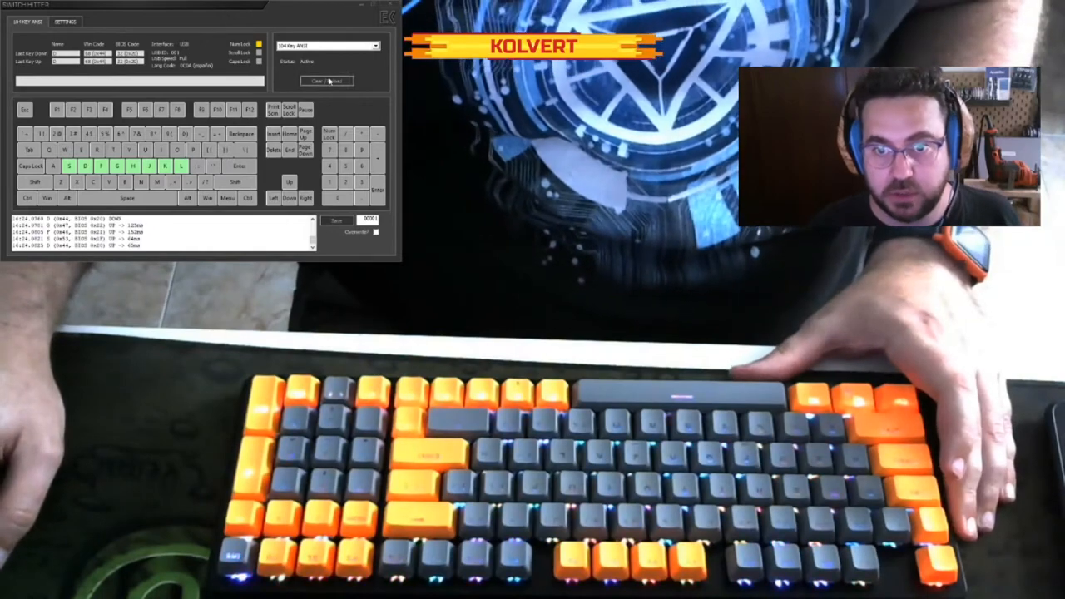
left_click(326, 80)
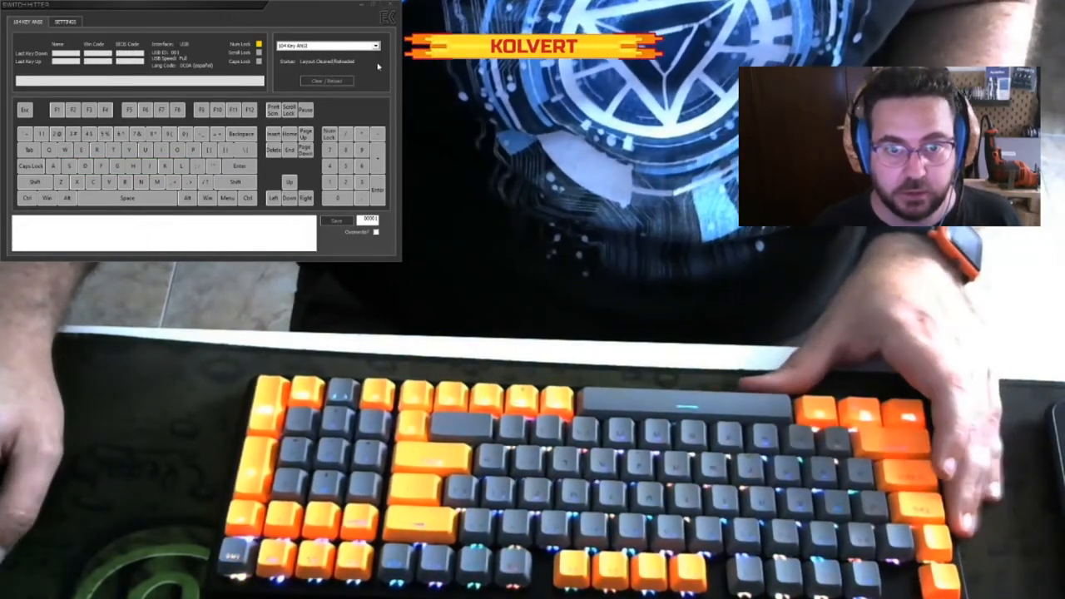